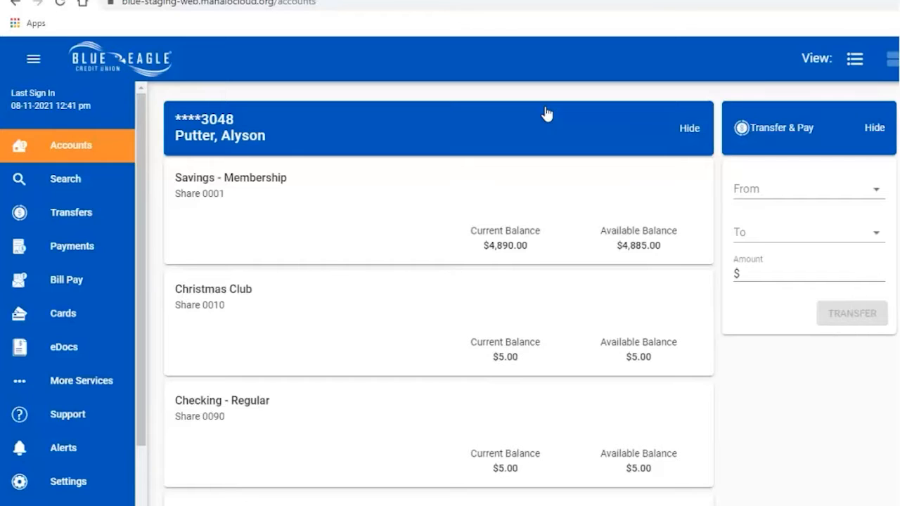
pyautogui.moveTo(405, 205)
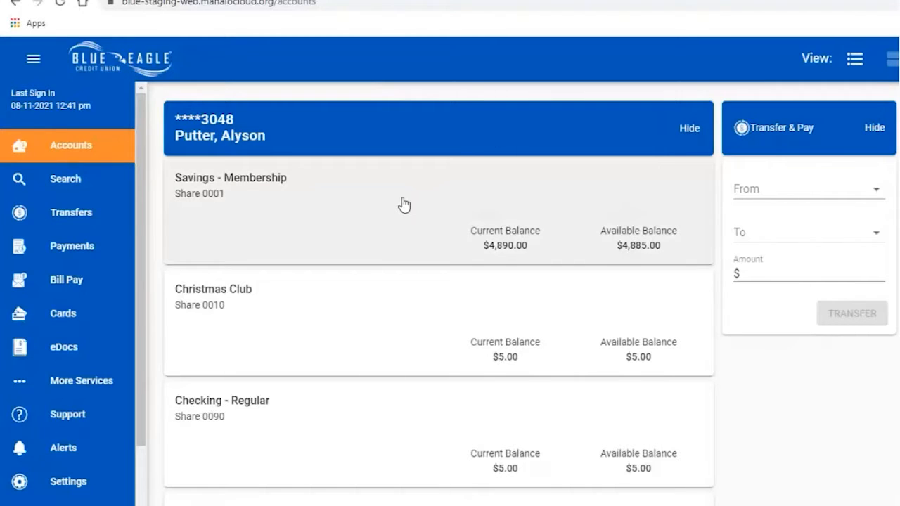
# Open the Savings - Membership account to show its transaction history
pyautogui.click(231, 177)
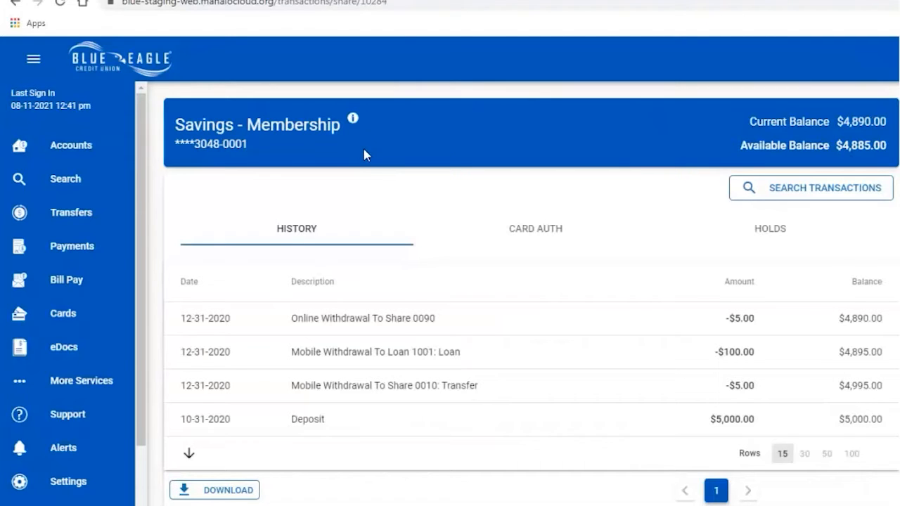
# Reveal the full Savings - Membership account and routing numbers in the details popup, then return to Accounts
pyautogui.click(353, 118)
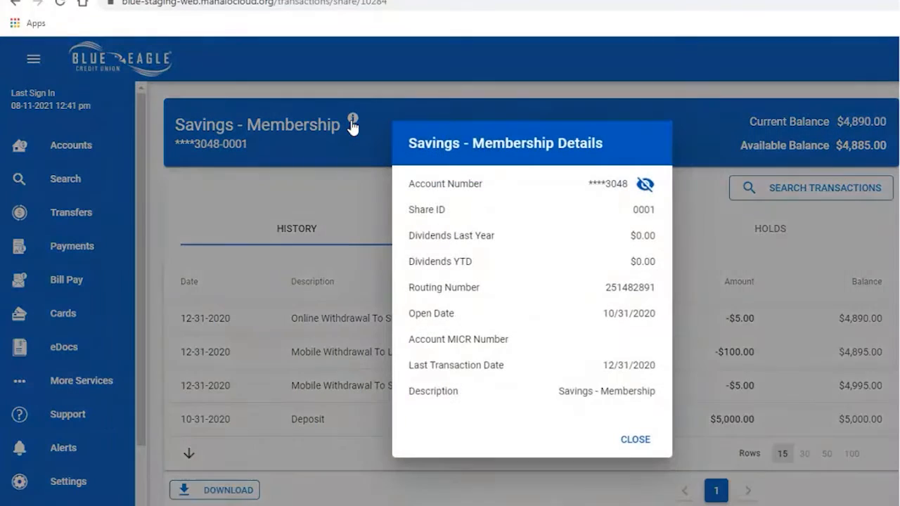
pyautogui.moveTo(667, 186)
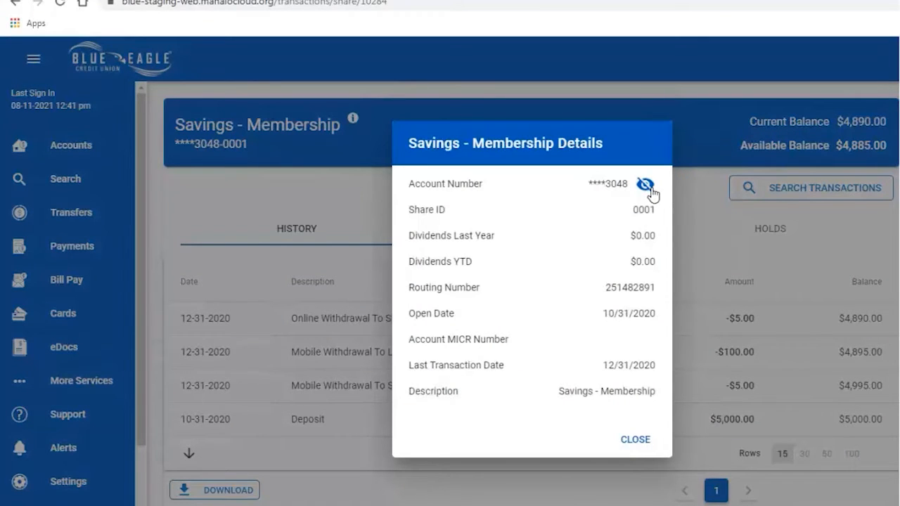
pyautogui.click(644, 183)
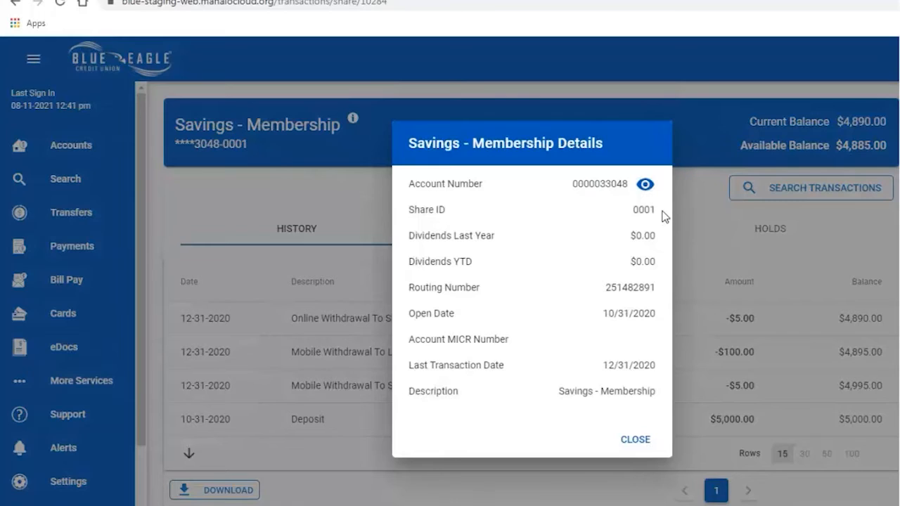
pyautogui.moveTo(664, 263)
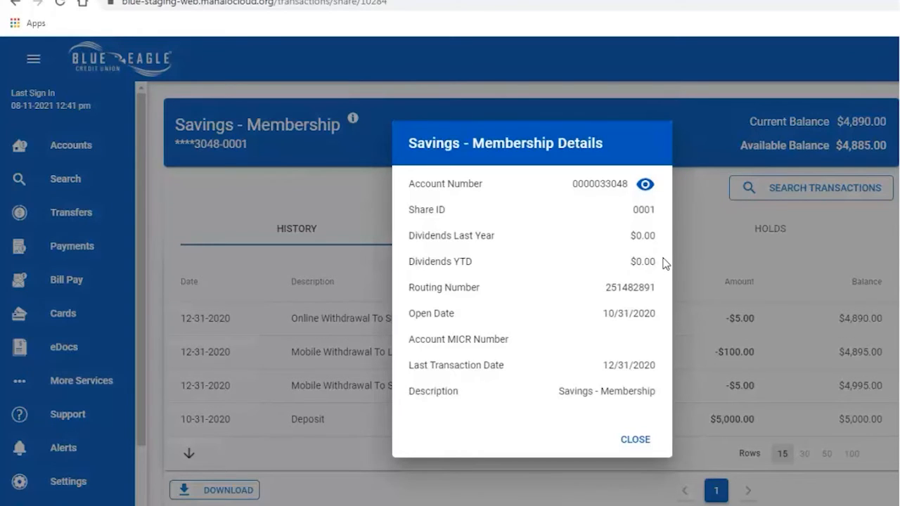
pyautogui.moveTo(671, 326)
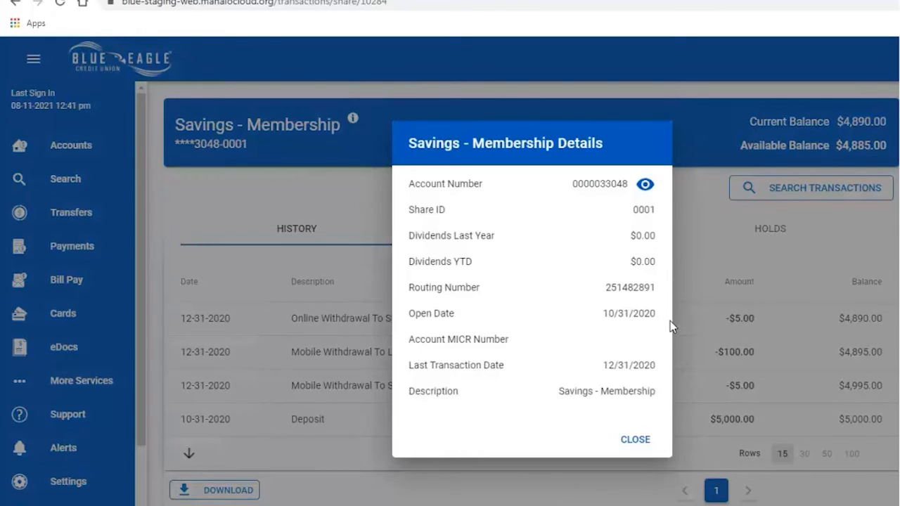
pyautogui.moveTo(669, 392)
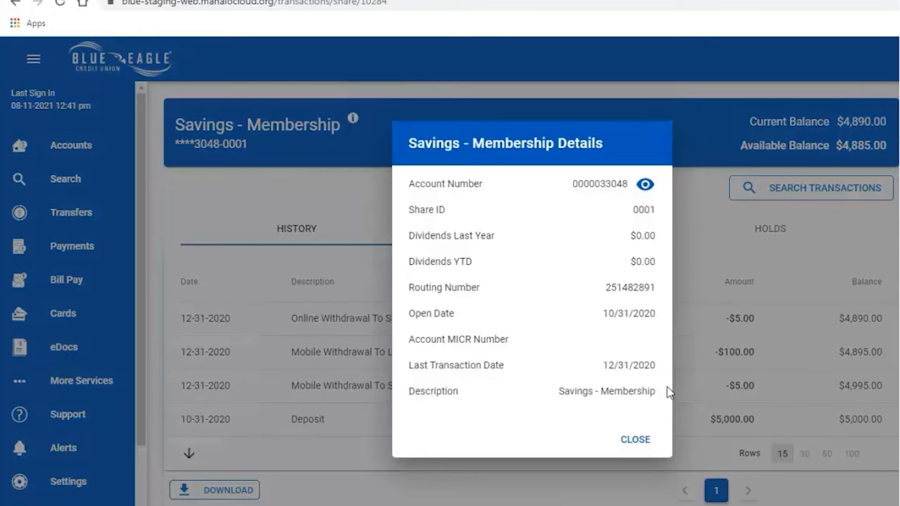
pyautogui.moveTo(669, 416)
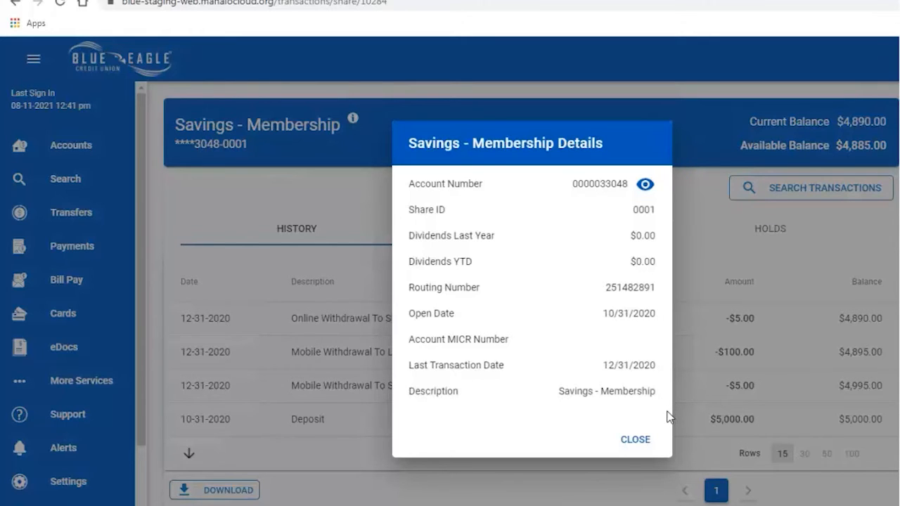
pyautogui.click(634, 439)
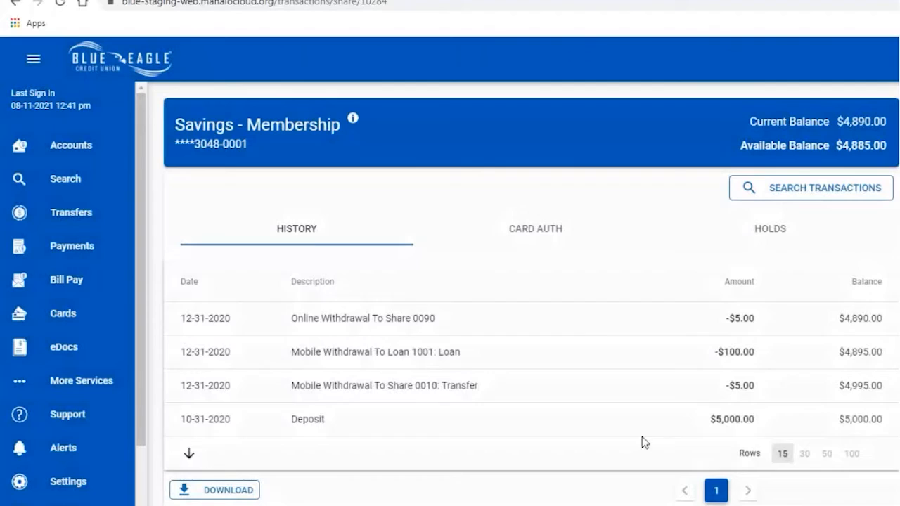
pyautogui.moveTo(284, 80)
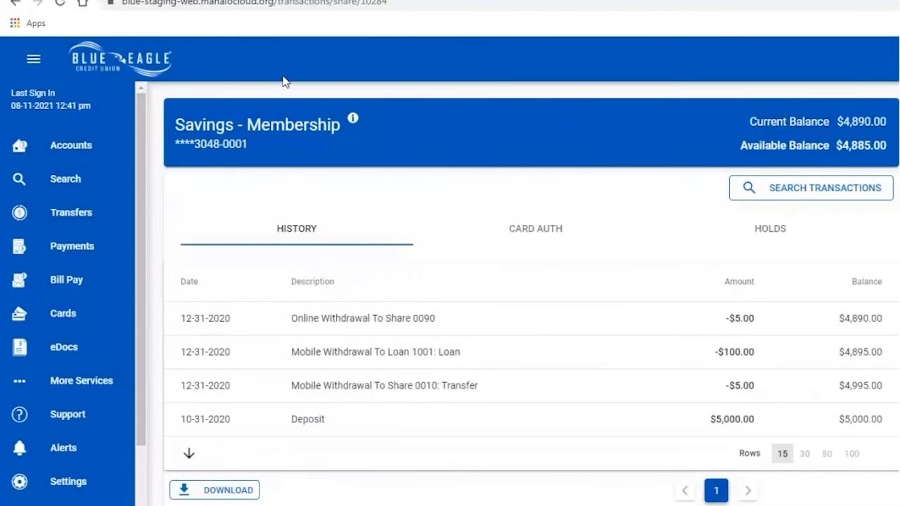
pyautogui.click(70, 145)
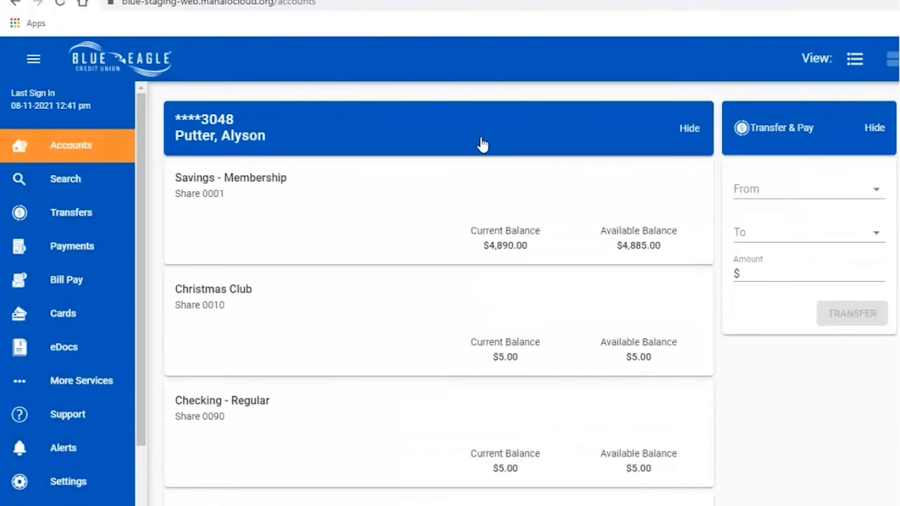